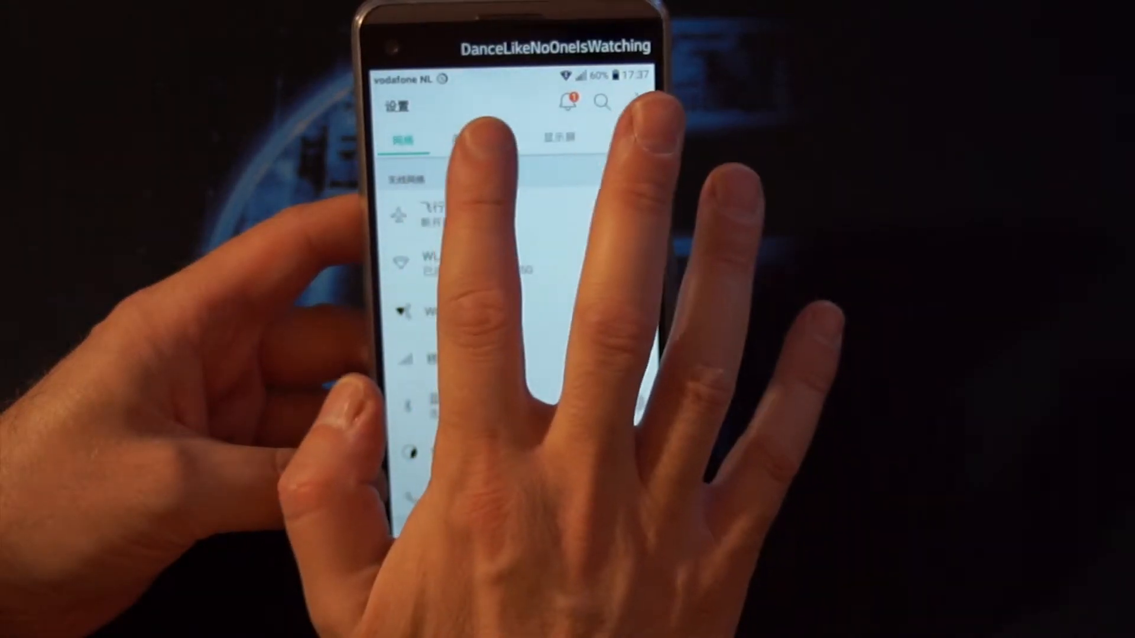
Switch Settings to the General (常规) category showing Language and keyboard.
{"action": "left_click", "coordinate": [623, 138]}
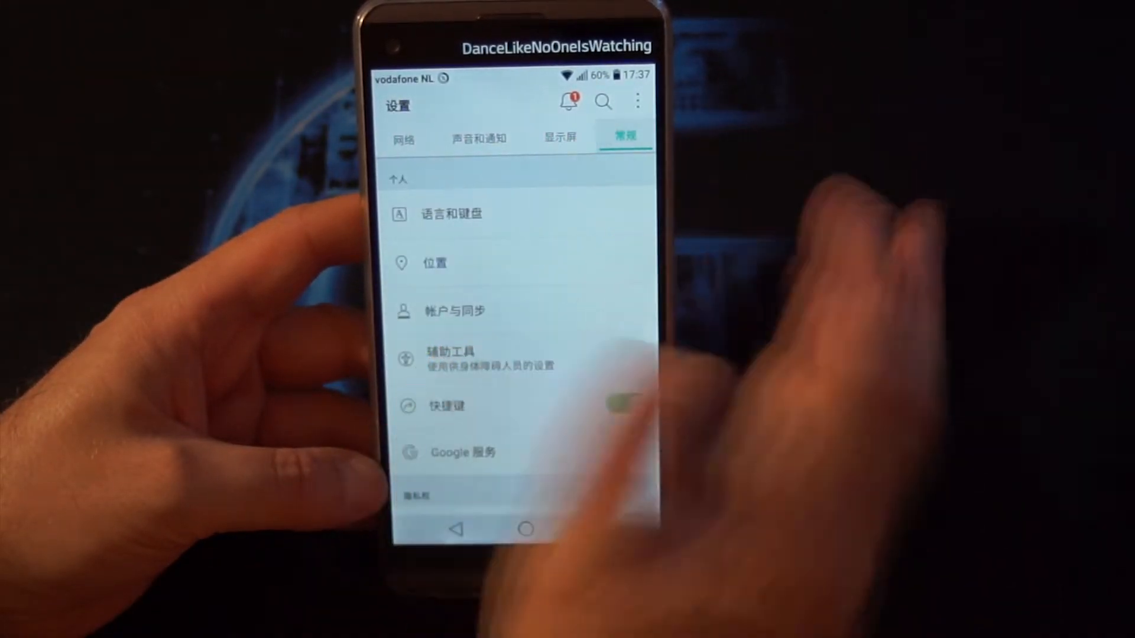
{"action": "left_click", "coordinate": [624, 403]}
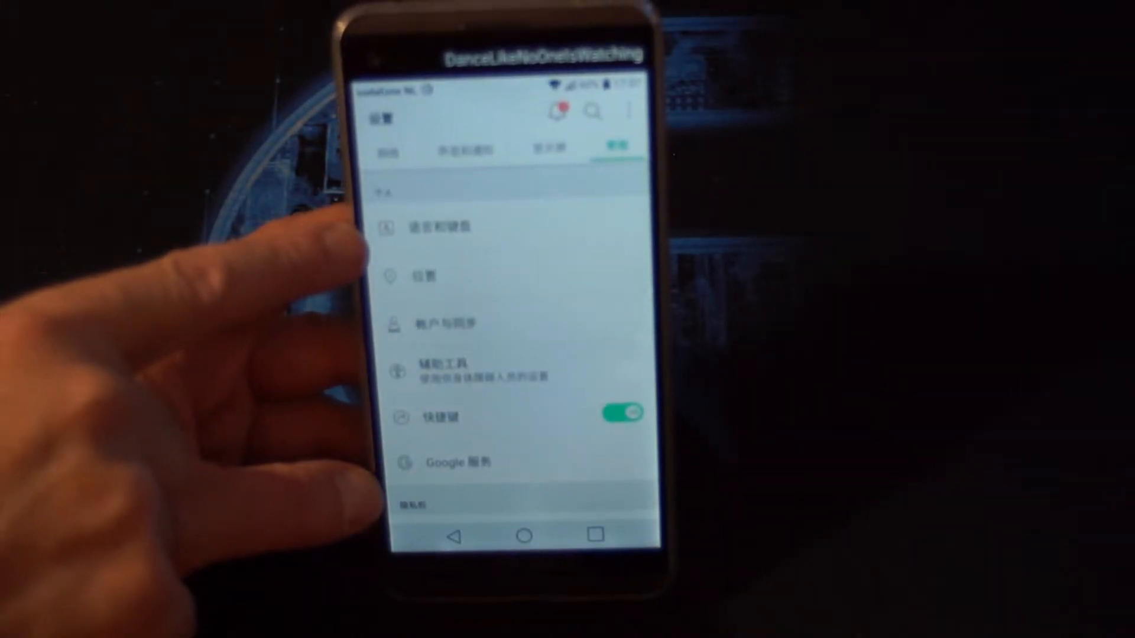
Go into Language & keyboard and reach the Add language list.
{"action": "left_click", "coordinate": [438, 226]}
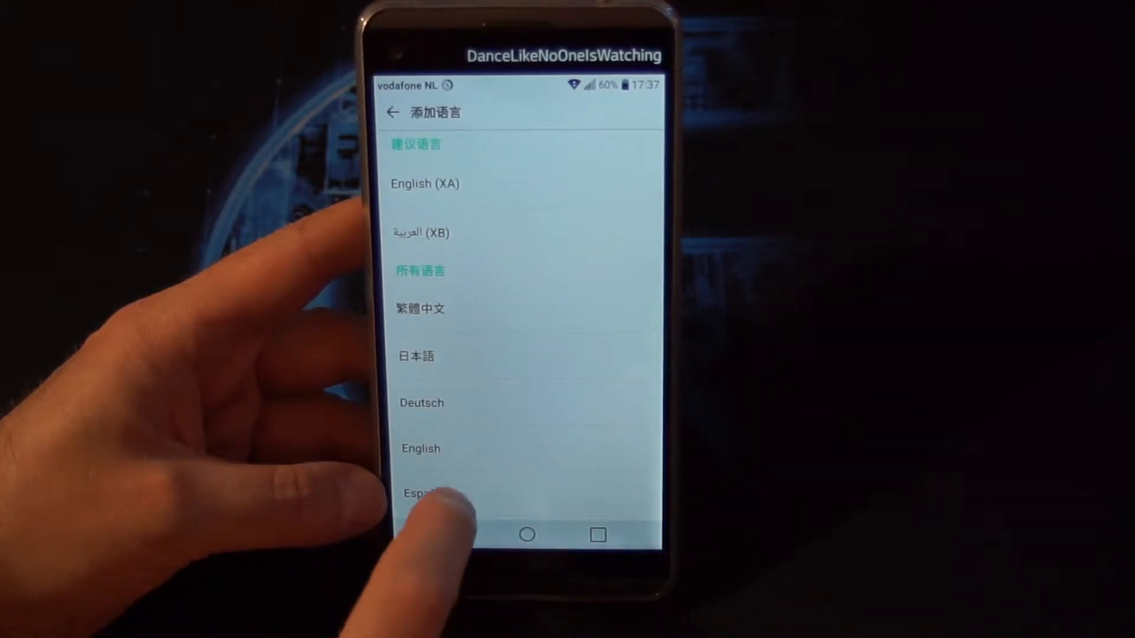
Add English (United States) and place it above Simplified Chinese as main language.
{"action": "left_click", "coordinate": [420, 448]}
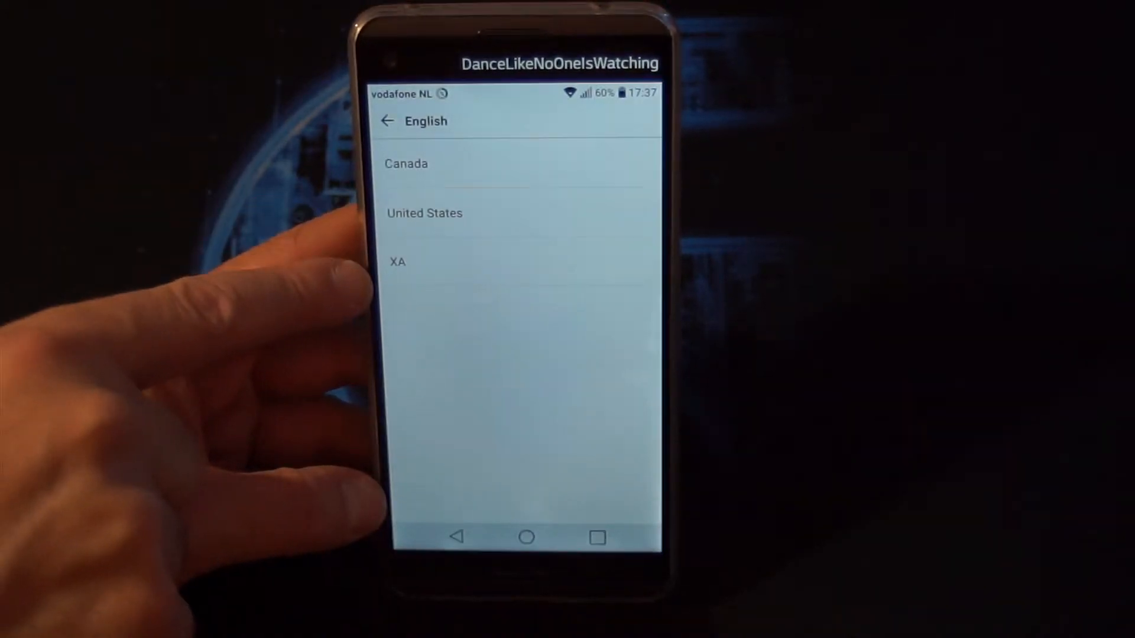
{"action": "left_click", "coordinate": [425, 213]}
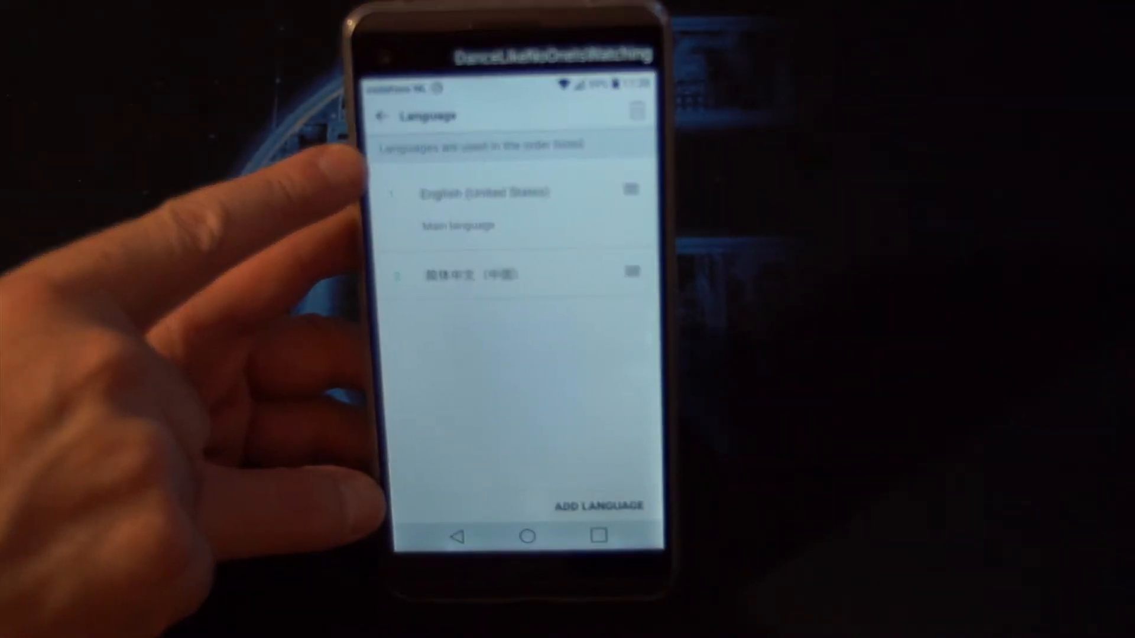
Return home and relaunch Settings at the English General section, scrolled to top.
{"action": "left_click", "coordinate": [528, 535]}
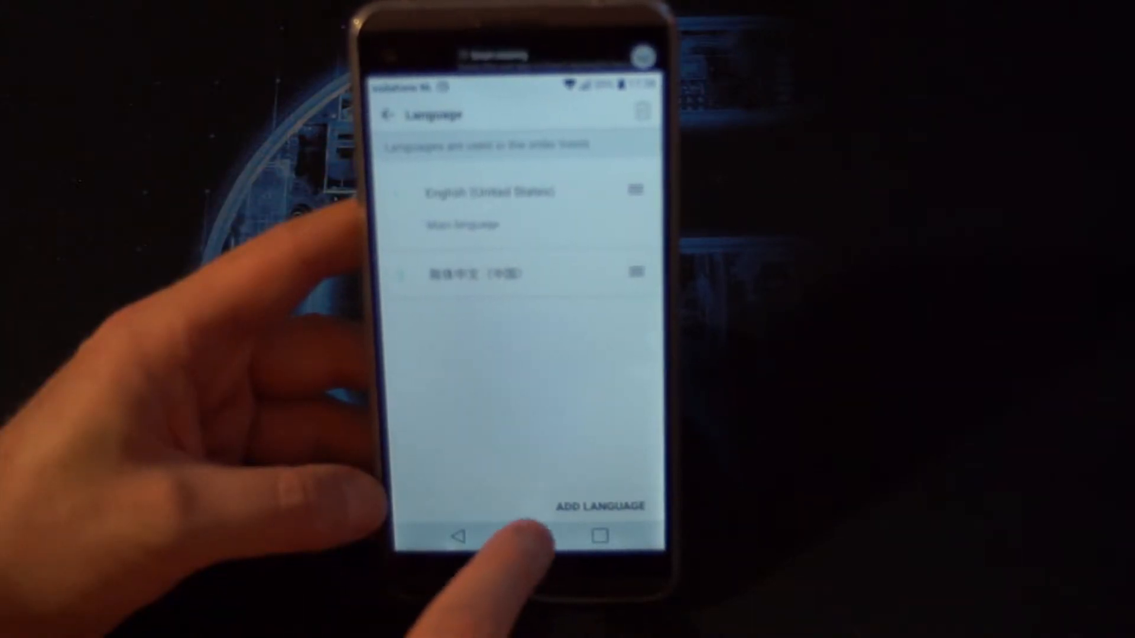
{"action": "left_click", "coordinate": [527, 536]}
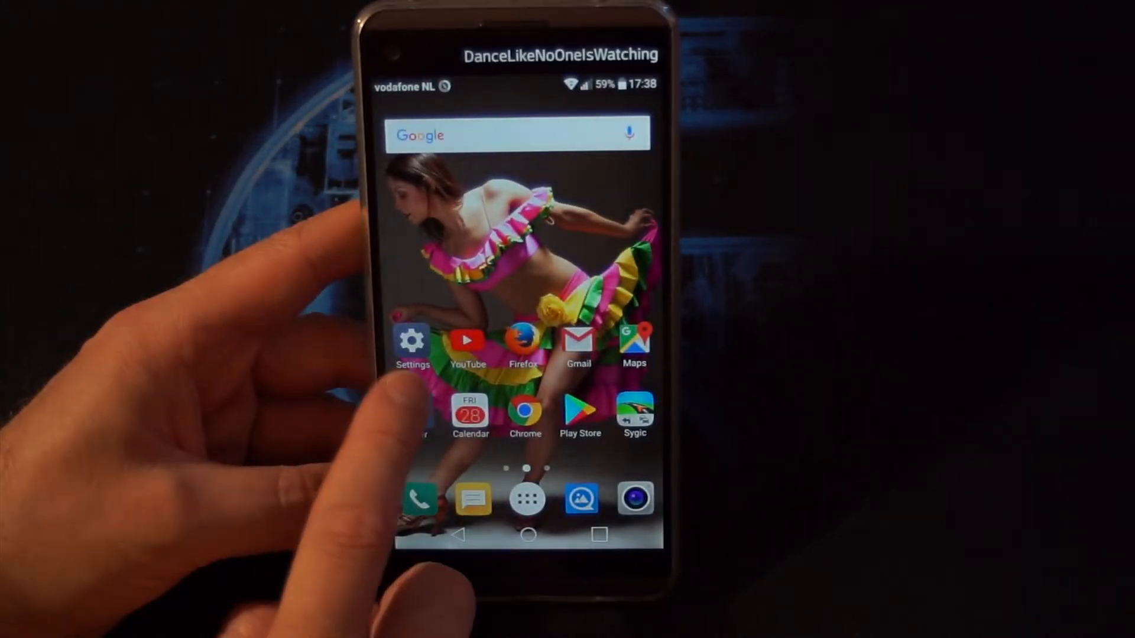
{"action": "left_click", "coordinate": [411, 341]}
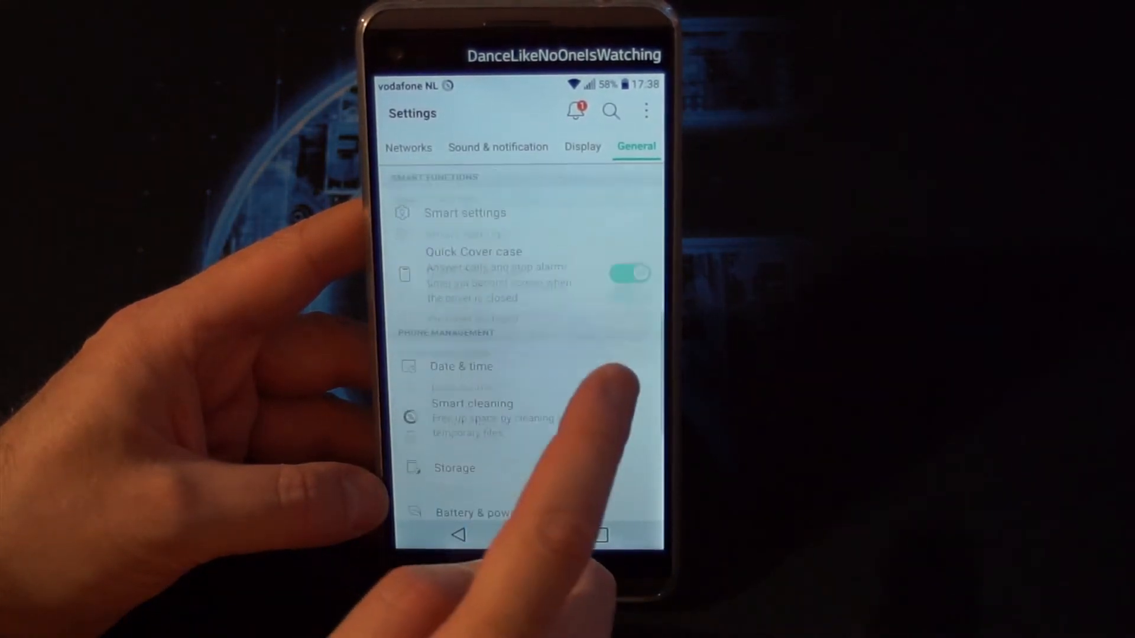
{"action": "scroll", "scroll_direction": "down", "scroll_amount": 3}
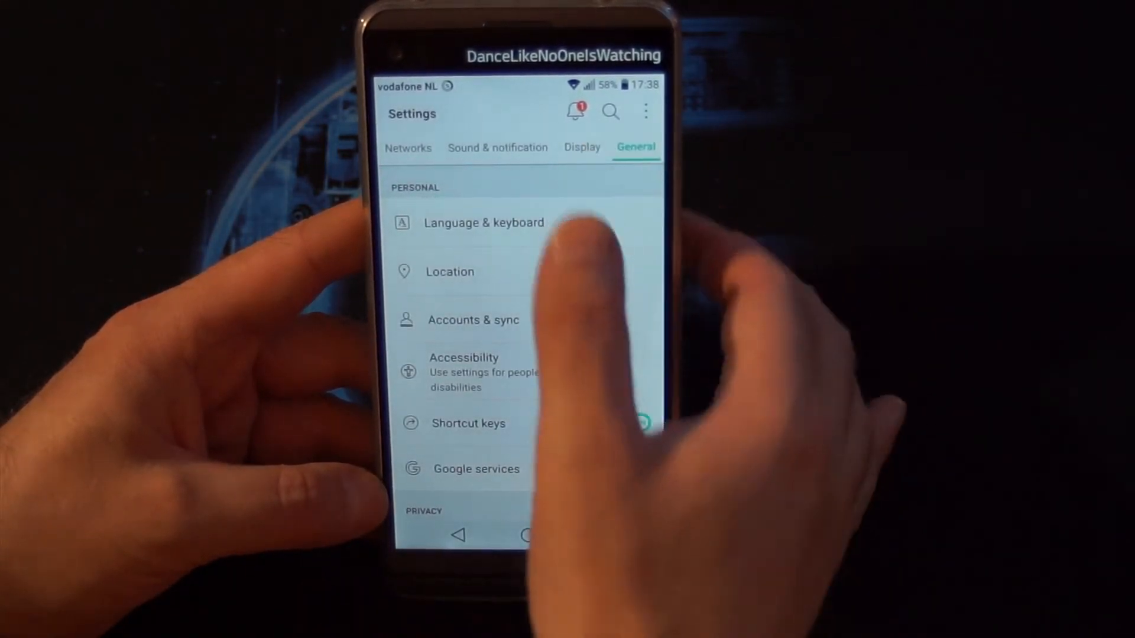
Remove 简体中文（中国） from the language list, leaving only English (United States).
{"action": "left_click", "coordinate": [484, 222]}
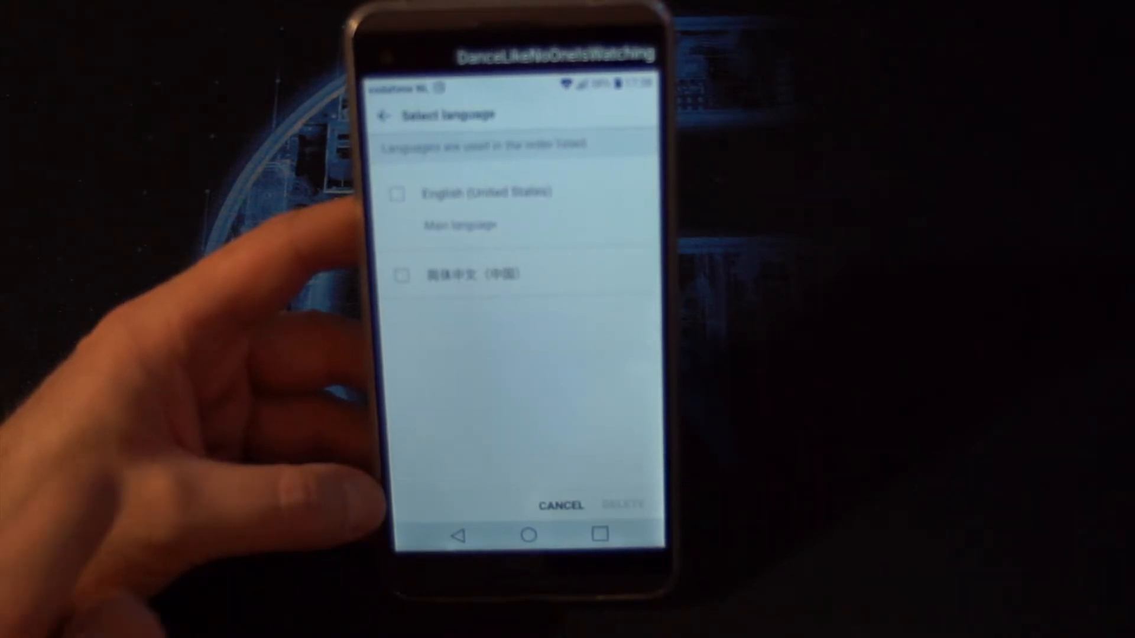
{"action": "left_click", "coordinate": [401, 276]}
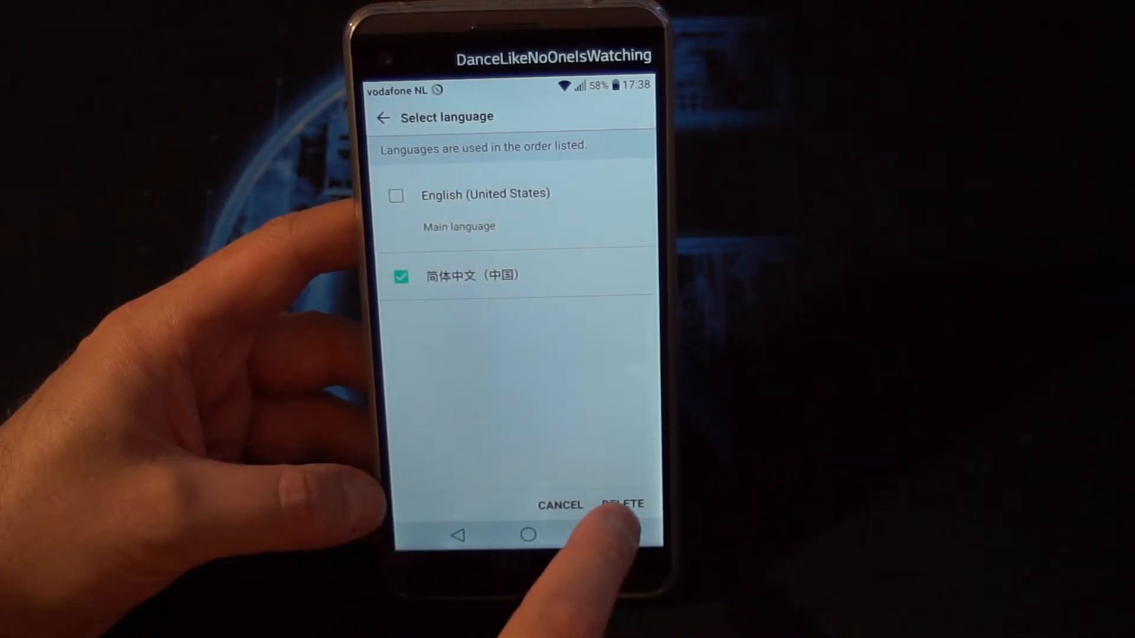
{"action": "left_click", "coordinate": [621, 504]}
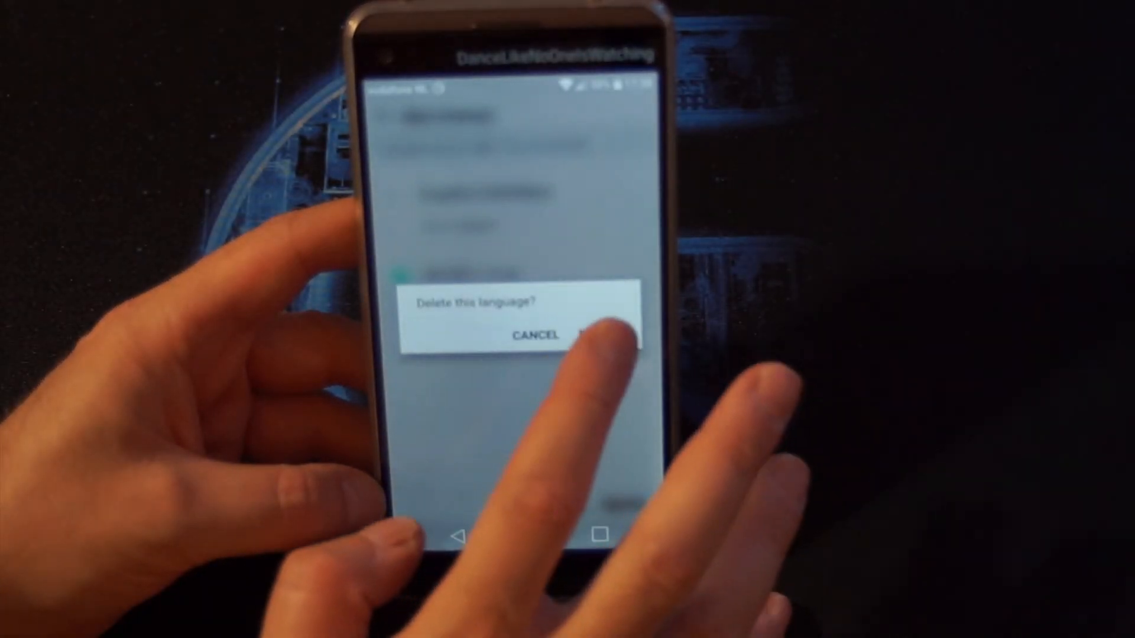
{"action": "left_click", "coordinate": [593, 335]}
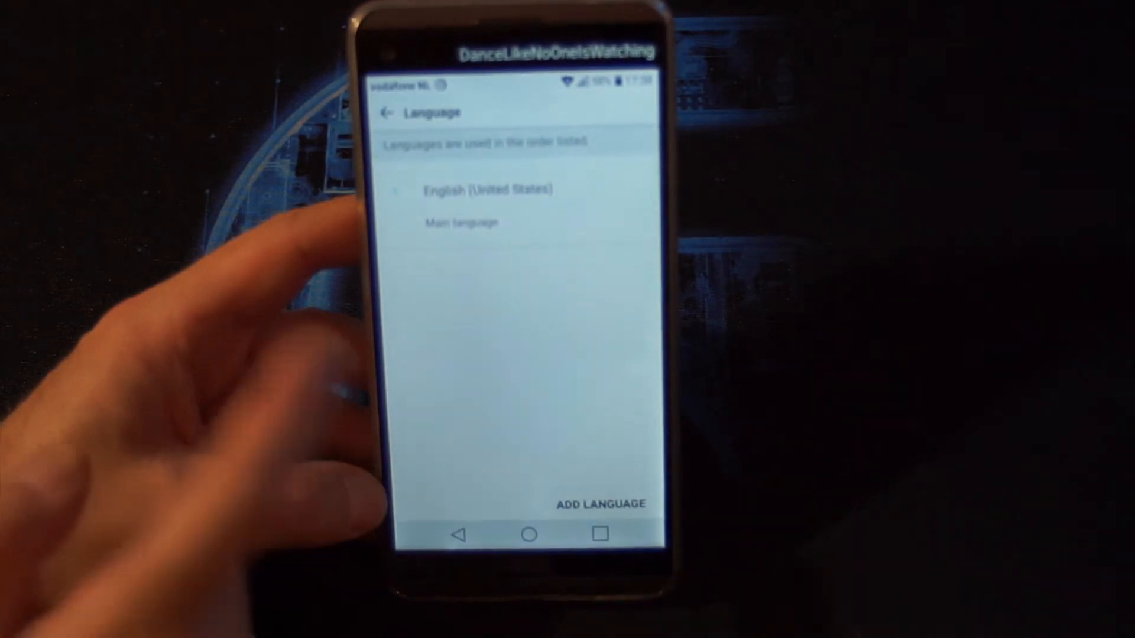